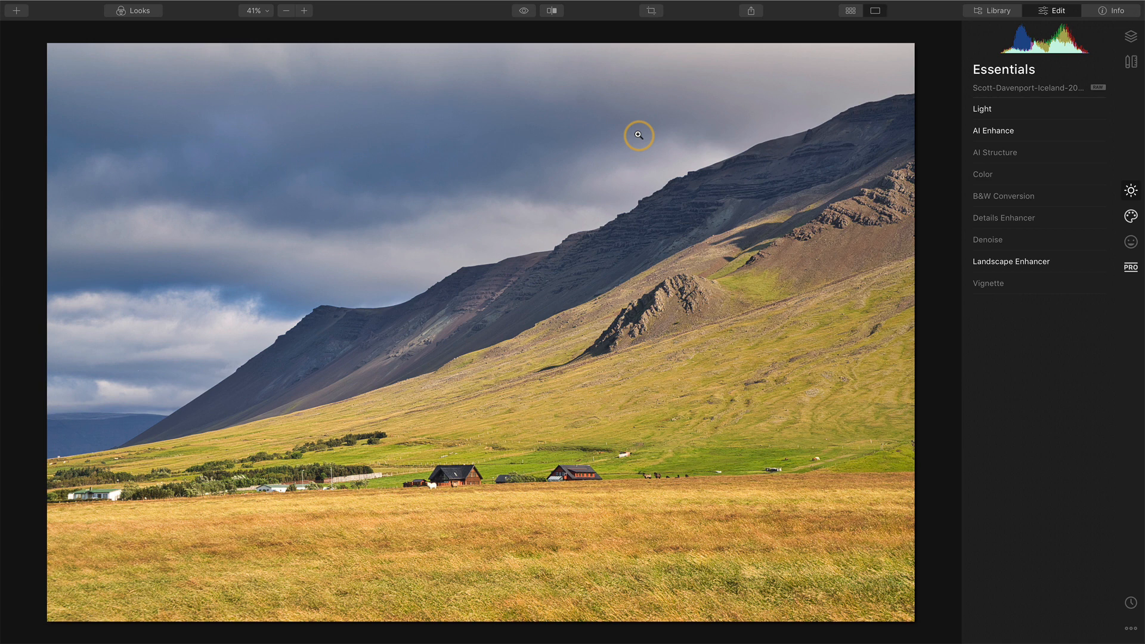
mouse_move(660, 138)
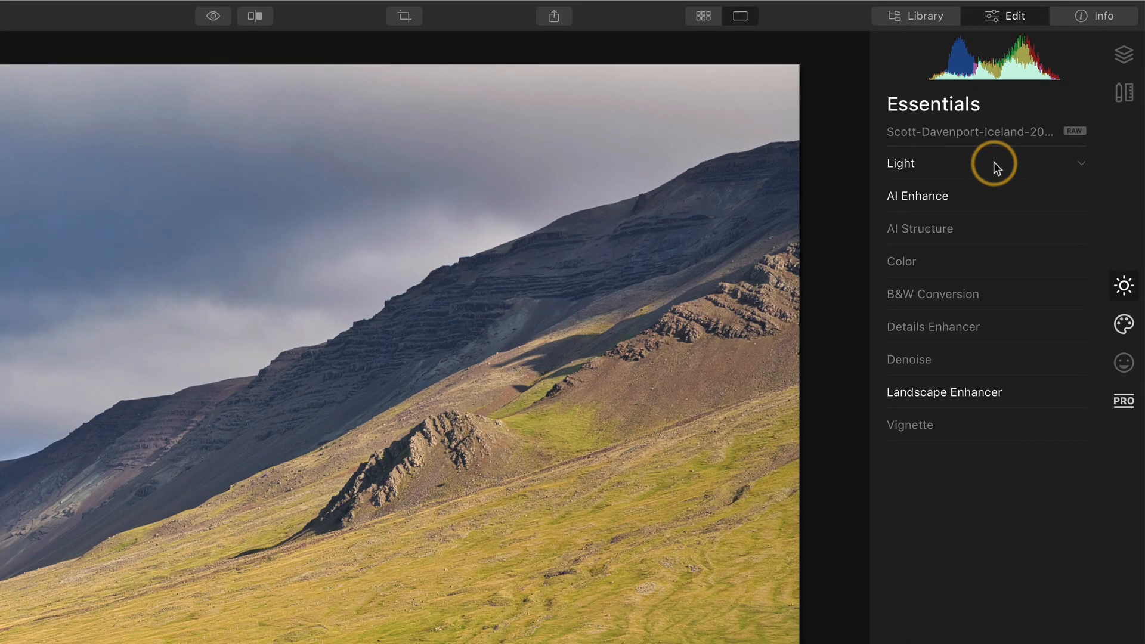
- Expand the Light tool to show Smart Contrast 29, Highlights -35 and Shadows 28
click(902, 163)
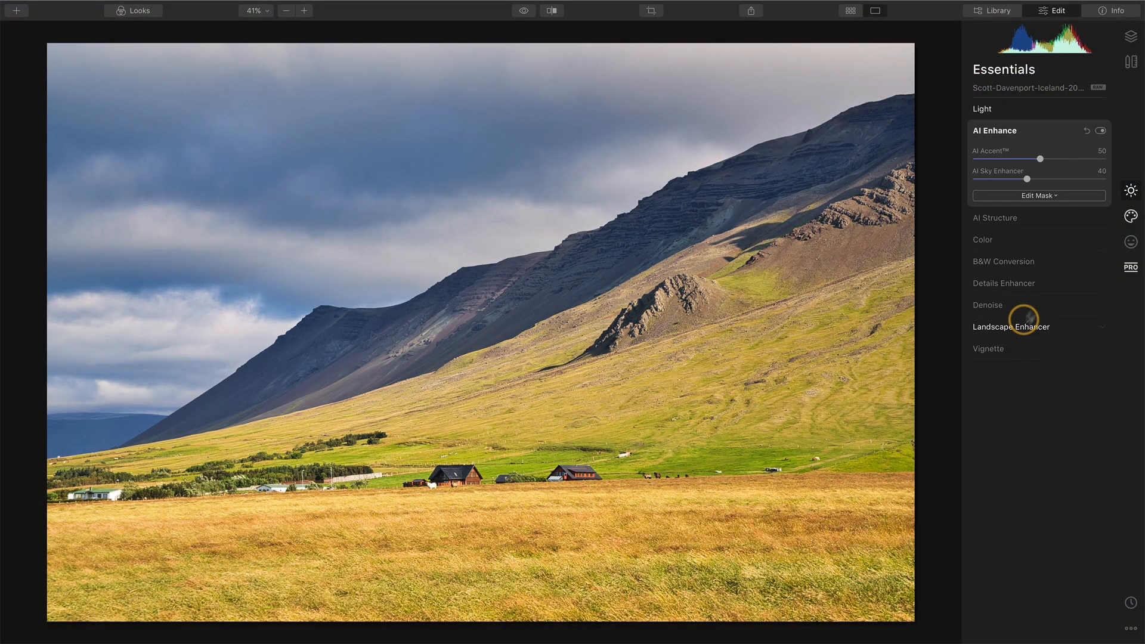
mouse_move(1027, 179)
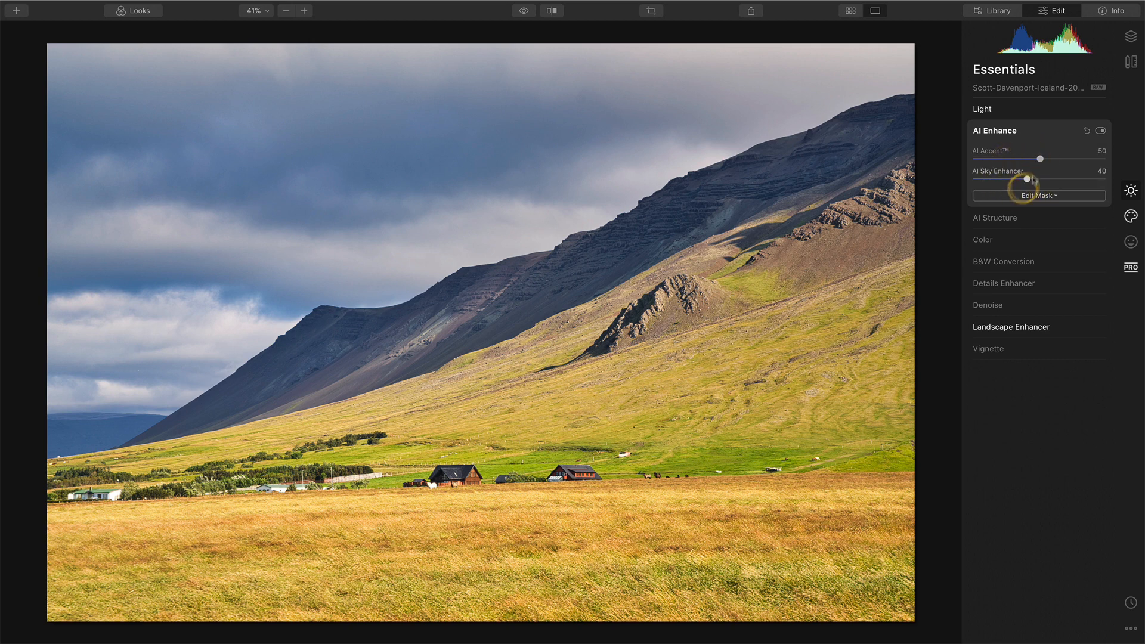
click(981, 109)
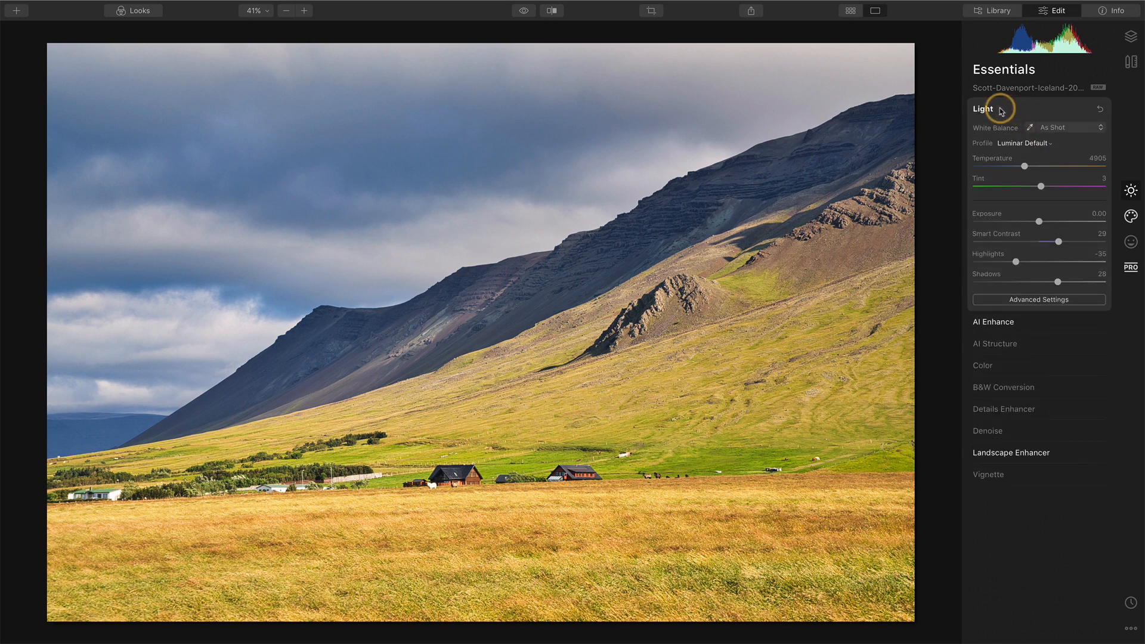
mouse_move(1004, 272)
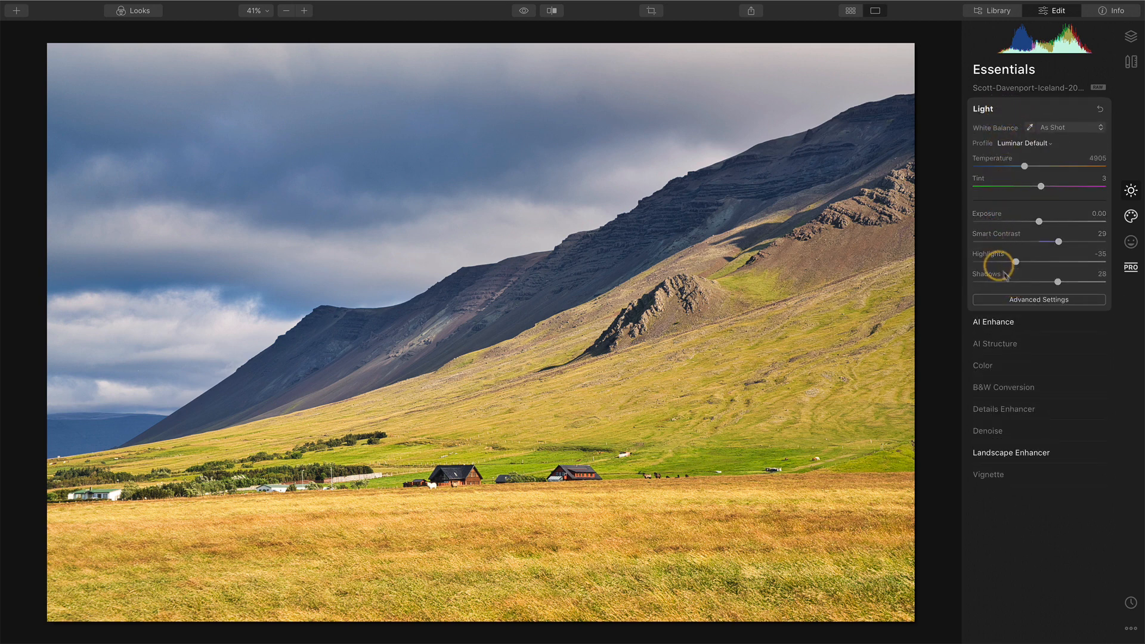